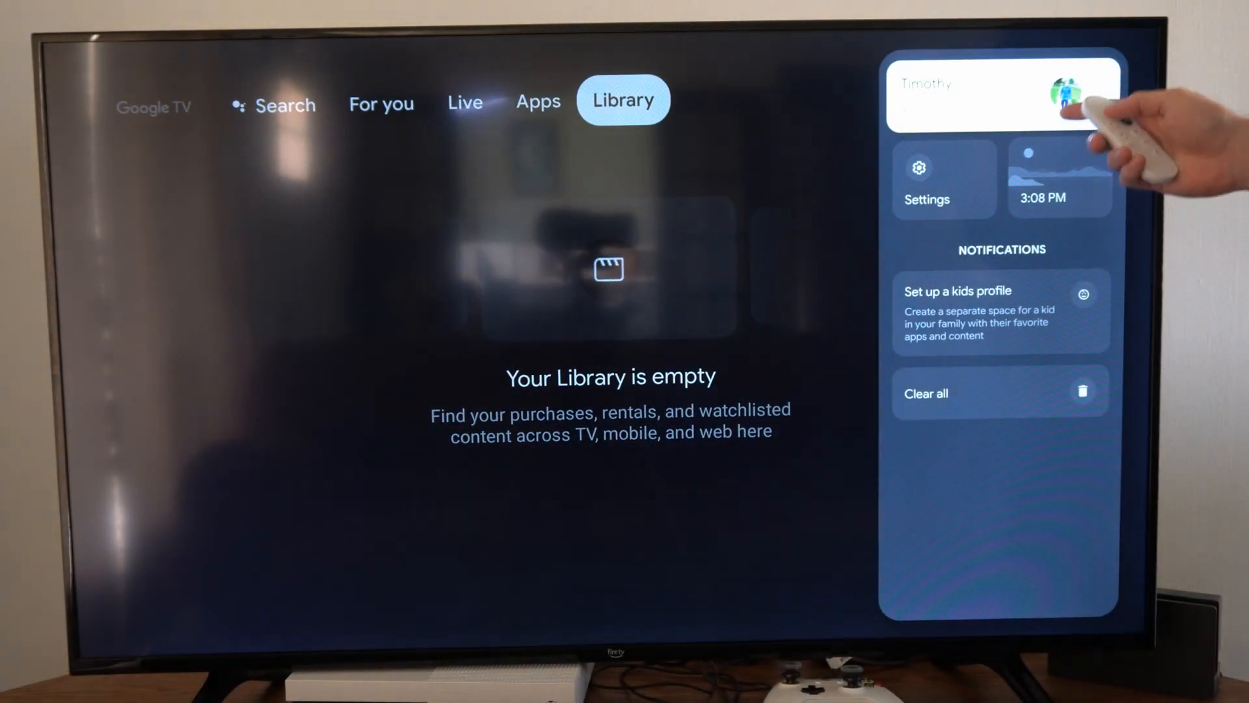
# Go to Remotes & Accessories showing the paired Chromecast Remote.
pyautogui.click(926, 178)
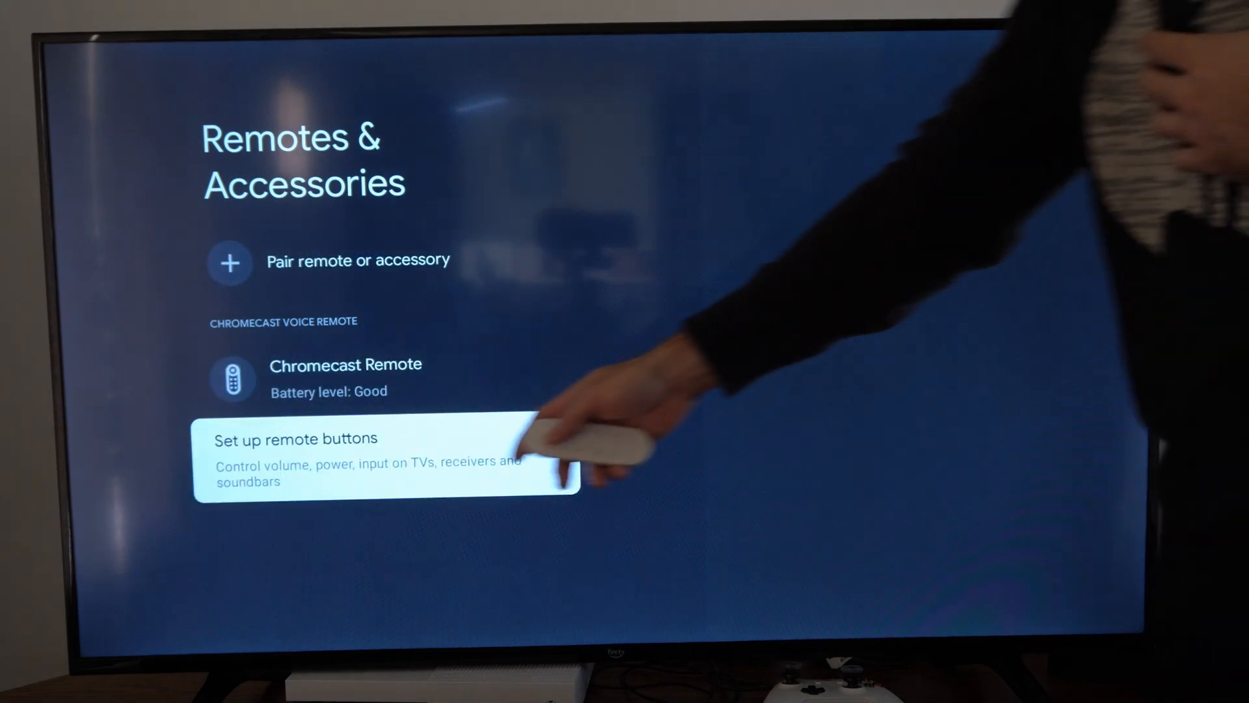
# Start remote-button setup for the Chromecast Remote, reaching the TV brand question.
pyautogui.click(387, 452)
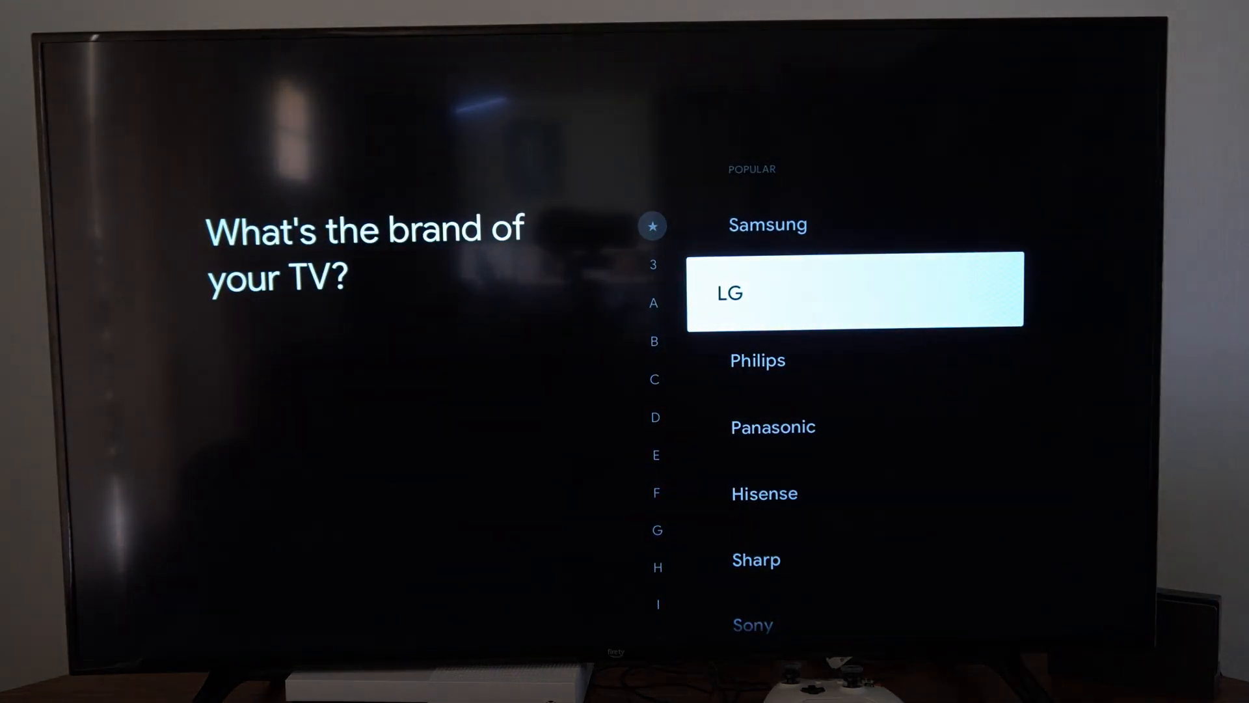
# Scroll the brand list down to find and choose the TV's brand.
pyautogui.scroll(-3)
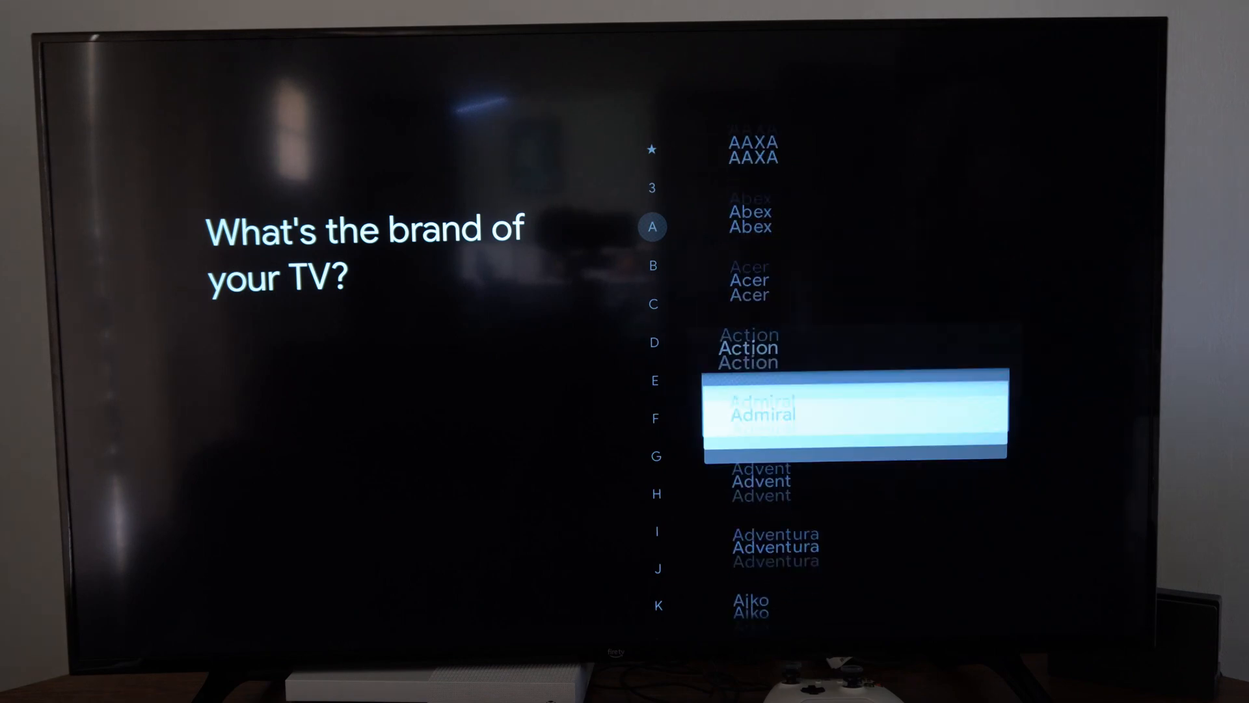
pyautogui.scroll(-3)
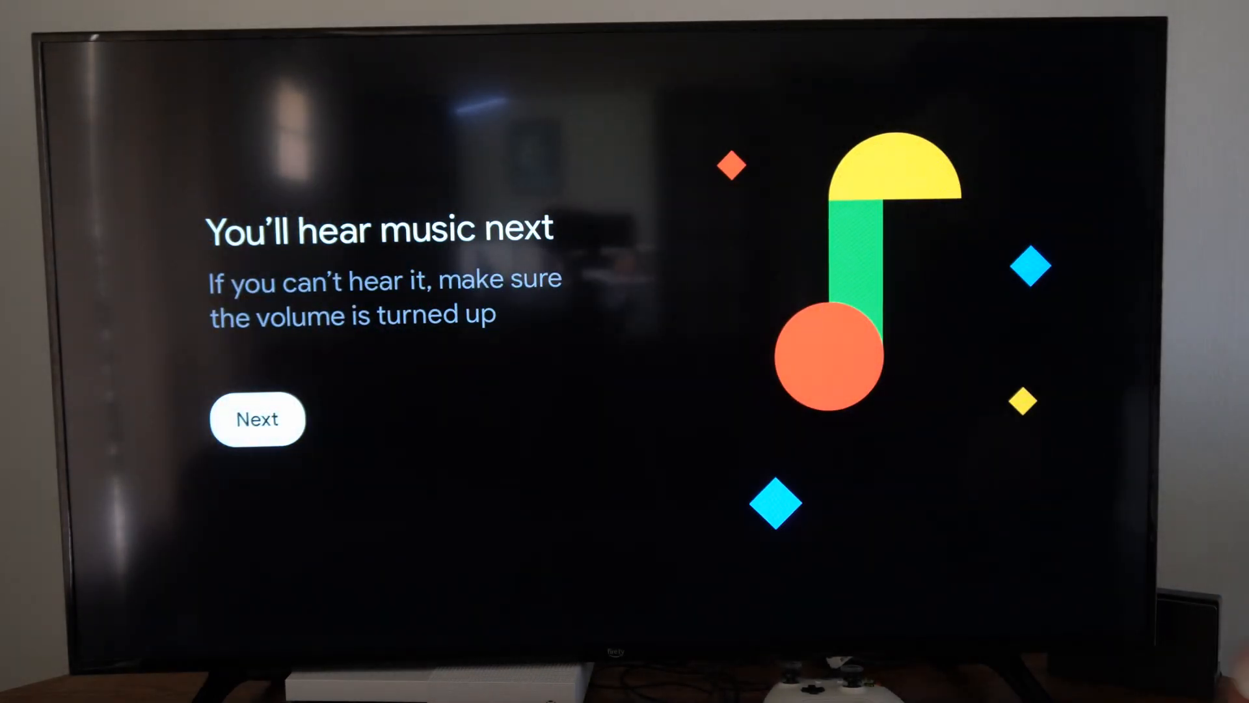
# Continue past the music notice and confirm the volume buttons work on the Amazon TV.
pyautogui.click(257, 418)
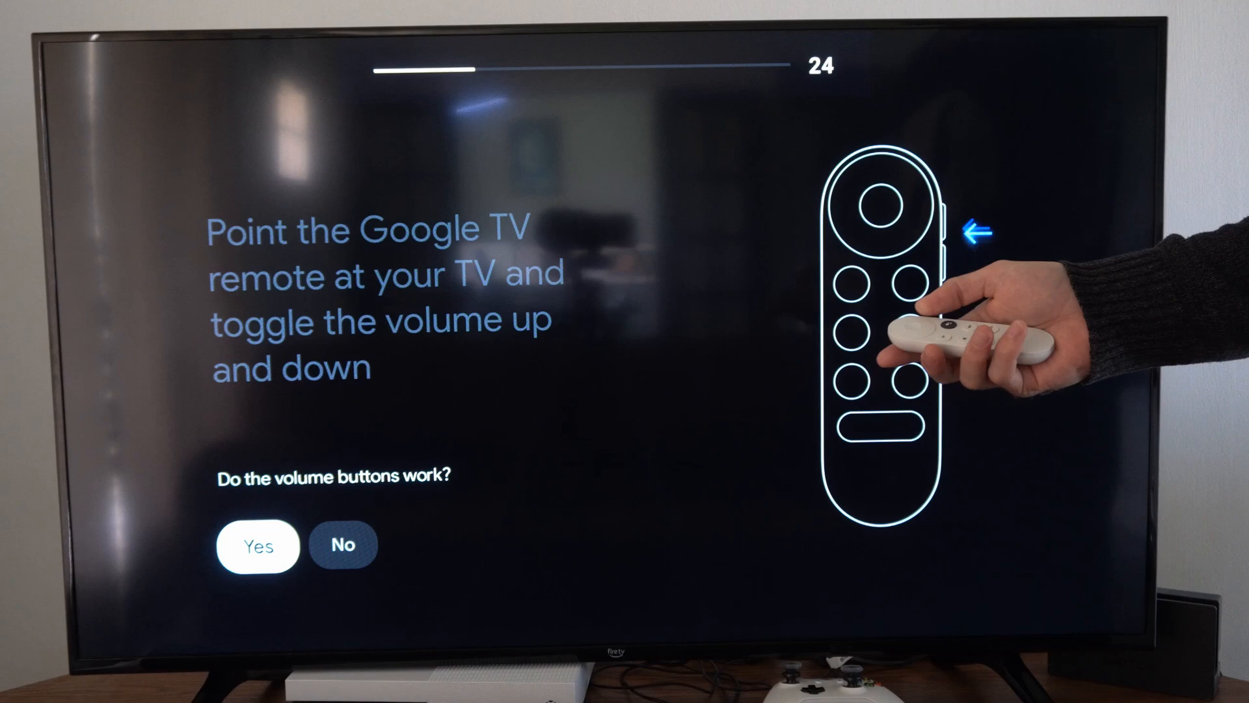
pyautogui.click(256, 545)
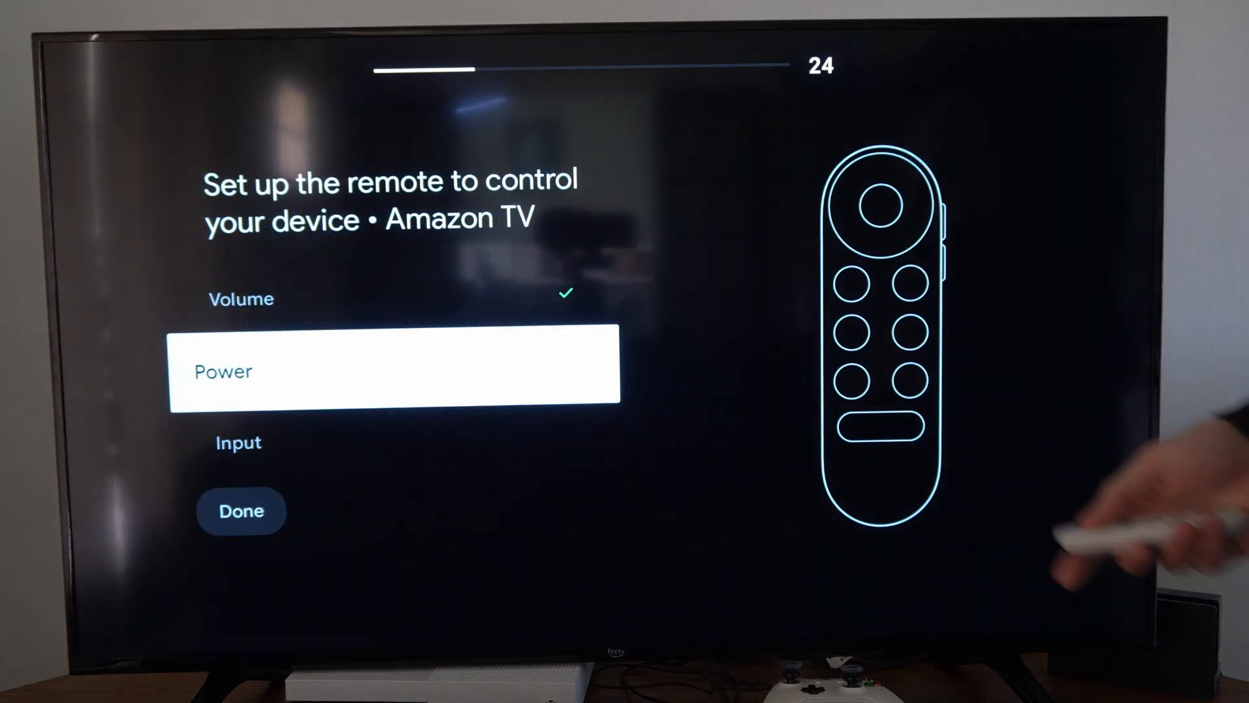
pyautogui.press('Down')
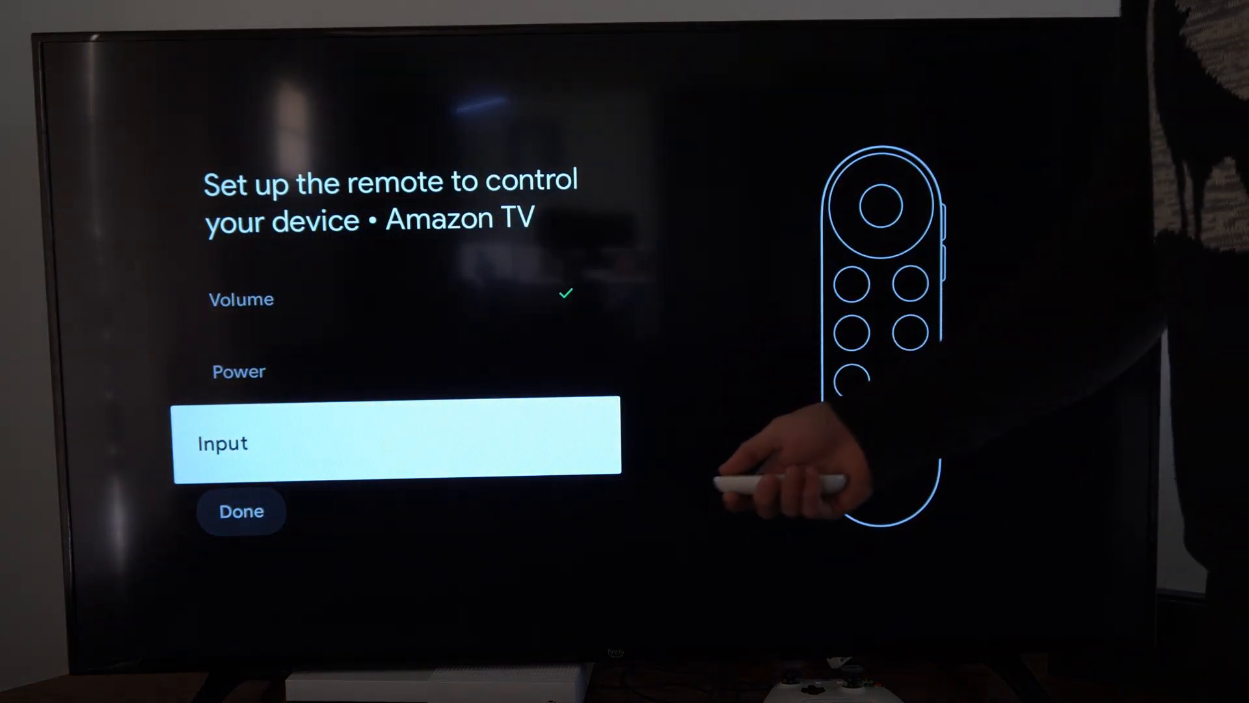
pyautogui.press('up')
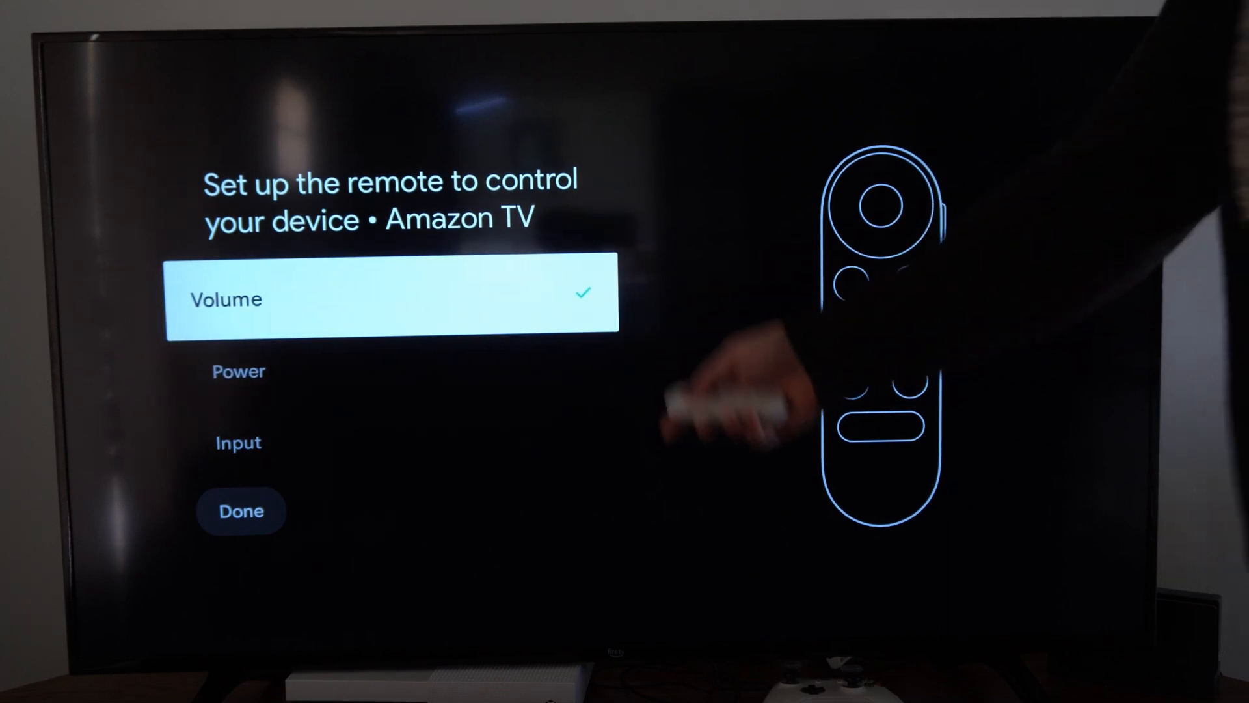